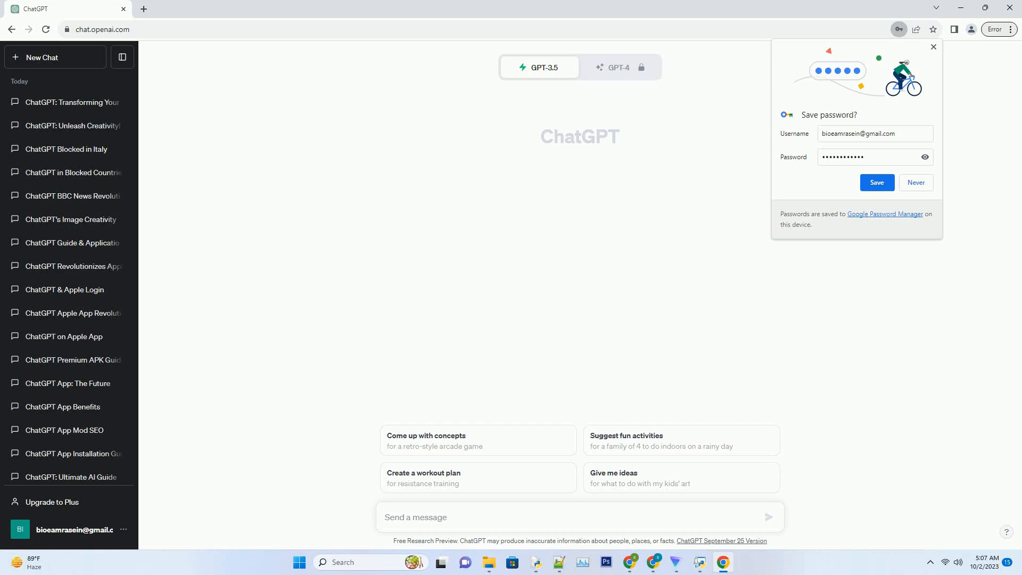
Step: Prompt for an SEO-friendly, active-voice blog post about ChatGPT's brand name generator
type("Create a SEO friendly blog post about chatgpt brand name generator Use active voice. Write over 2000 words. Add very creative title for each sub heading. Ensure t")
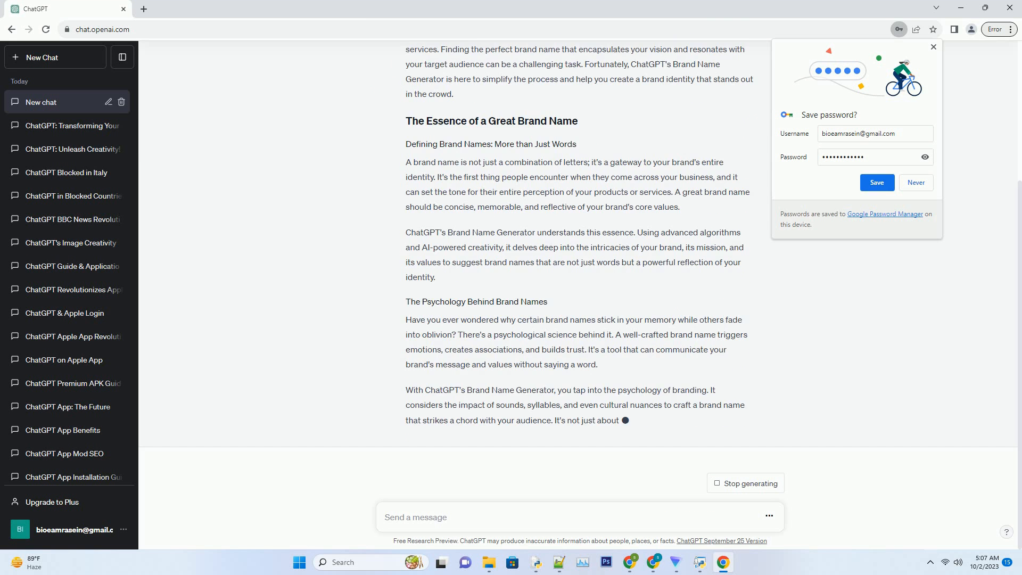
Step: Scroll to follow the article's personalization, wordplay, and generator-in-action sections as they stream
scroll("down", 3)
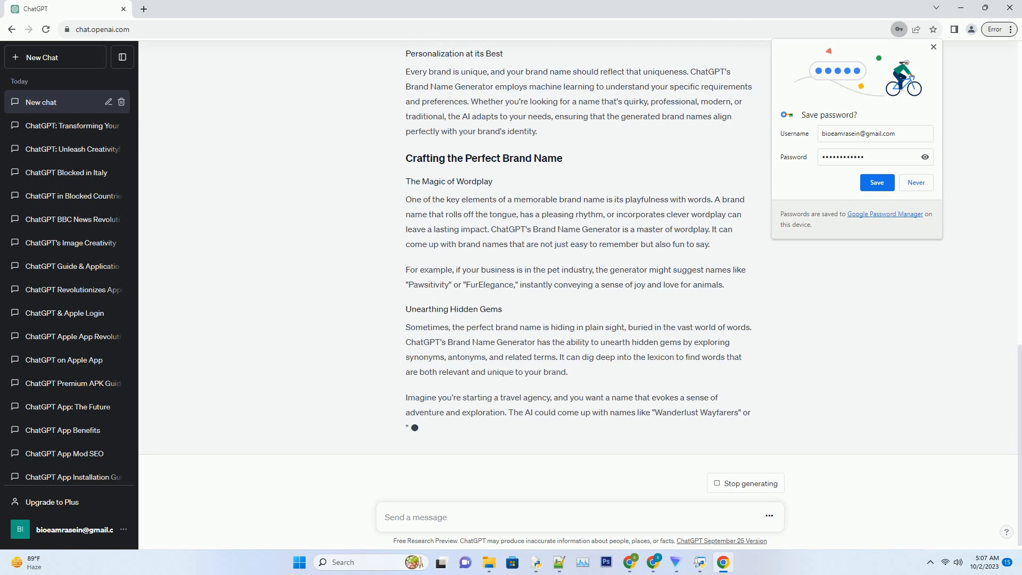
scroll("down", 3)
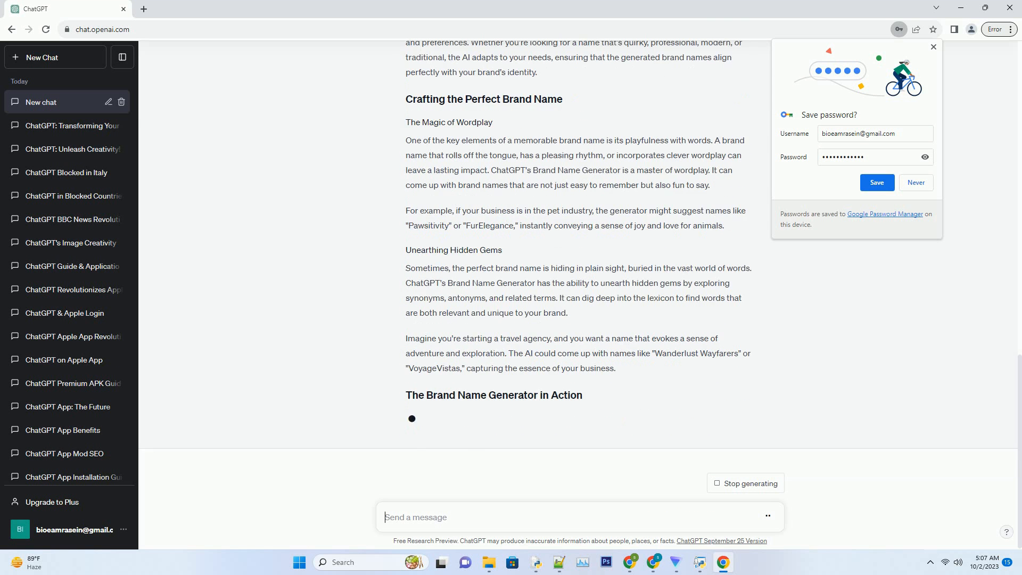
scroll("down", 3)
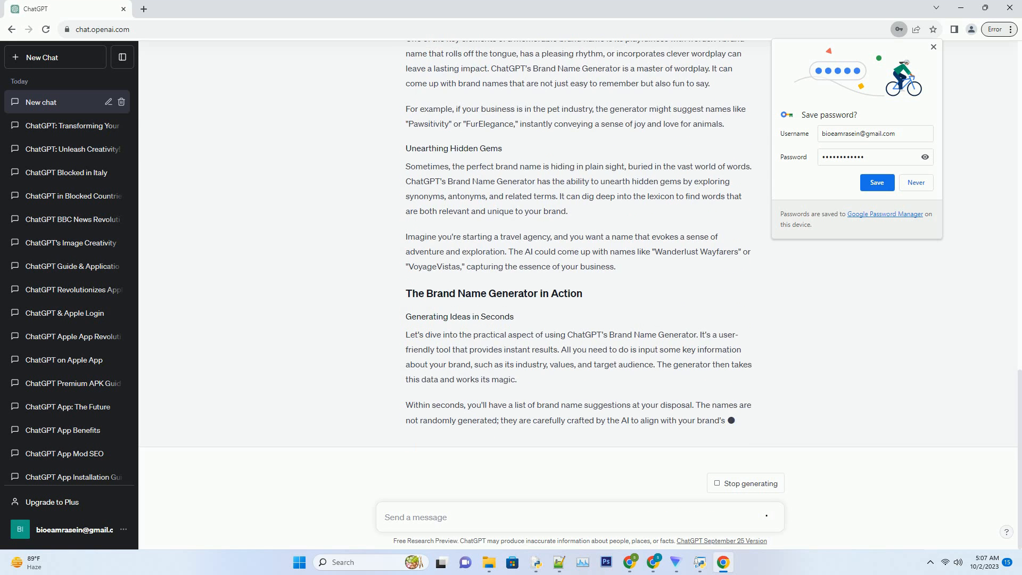
Step: Scroll down to follow the Maximizing the Impact of Your Brand Name and conclusion sections
scroll("down", 3)
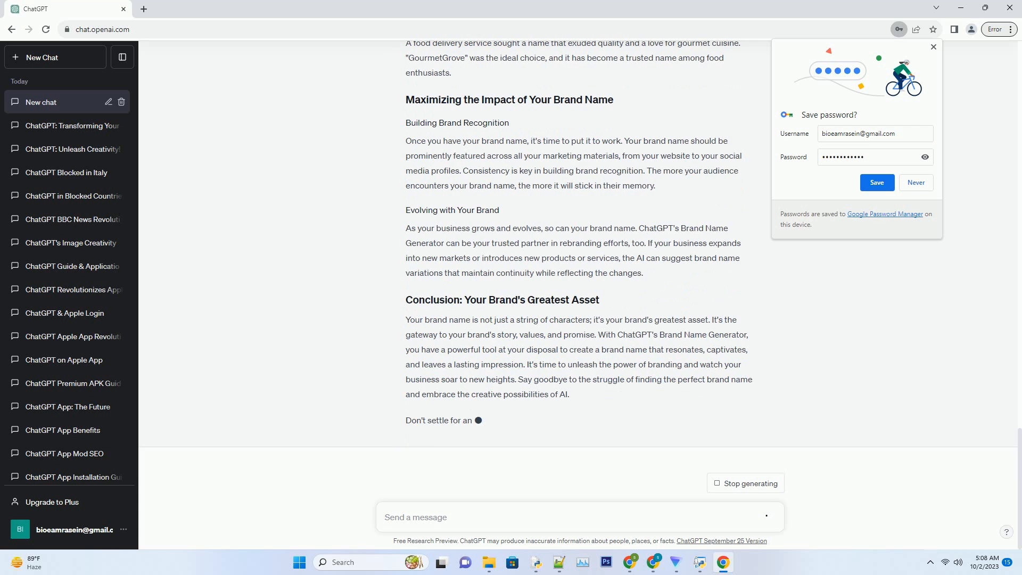
Step: Click in the chat and wait for the article's closing call to action
left_click(578, 516)
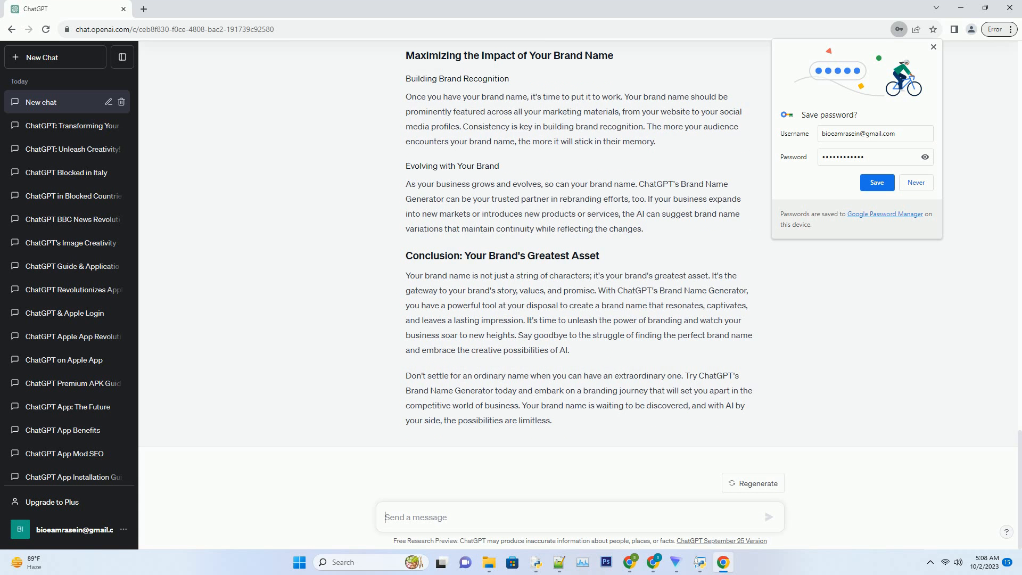
type("A")
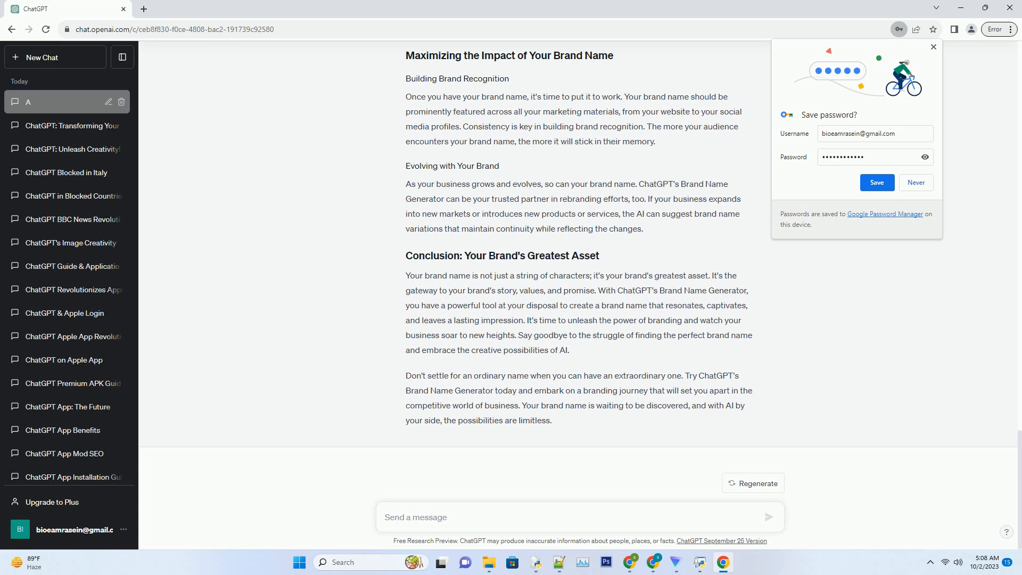